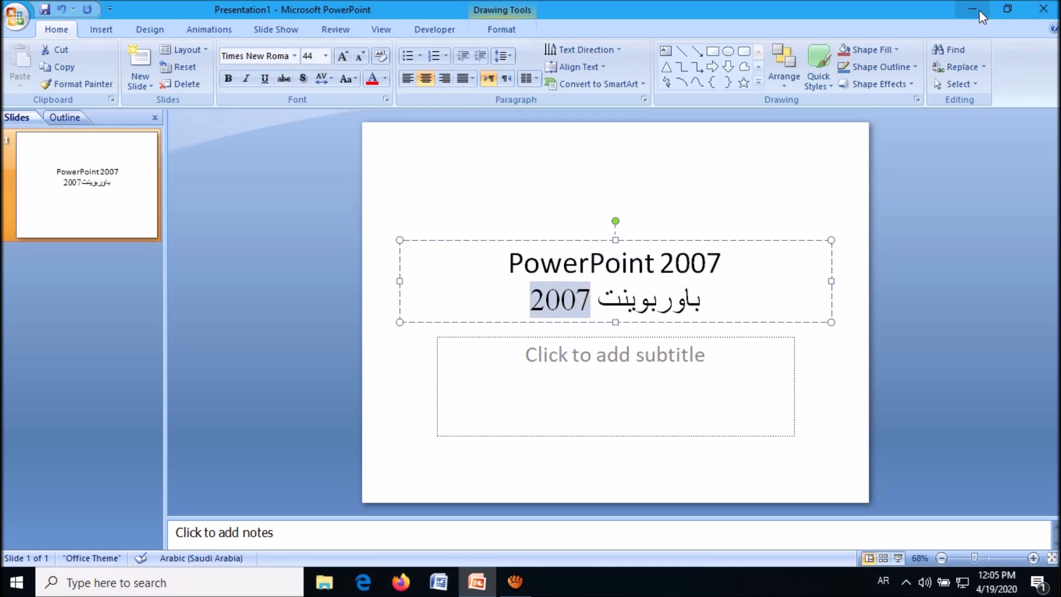
Minimize the PowerPoint 2007 window to reveal the desktop.
click(971, 9)
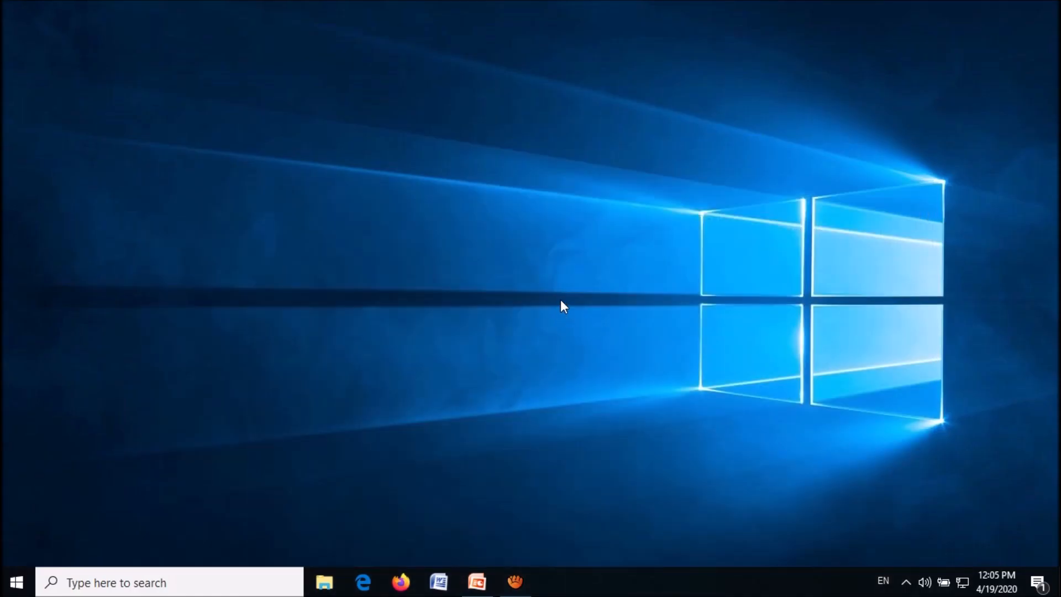
mouse_move(117, 454)
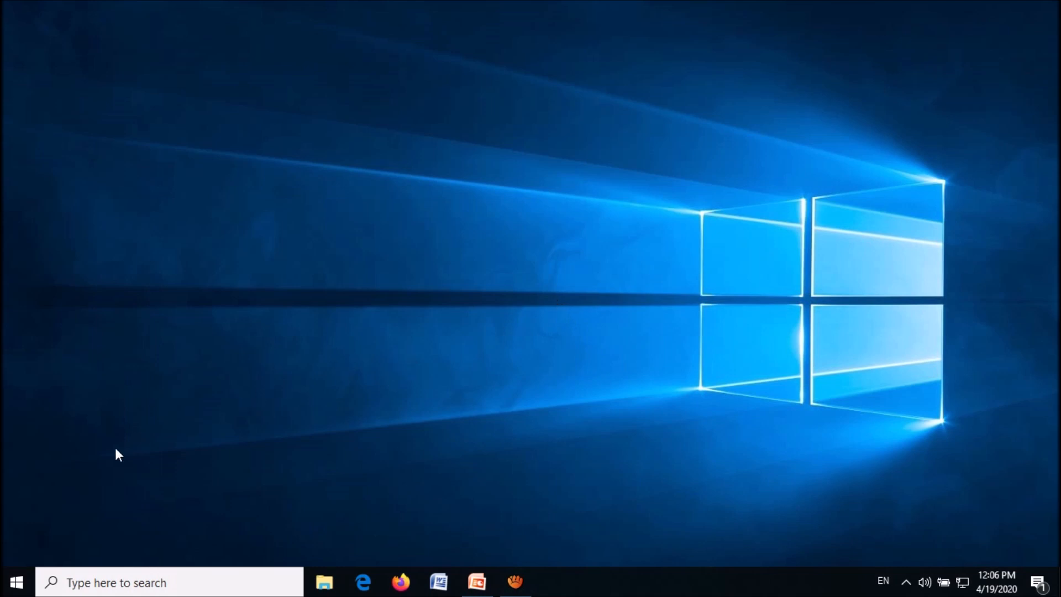
Search the taskbar for 'Control Panel' and launch the best match.
click(169, 582)
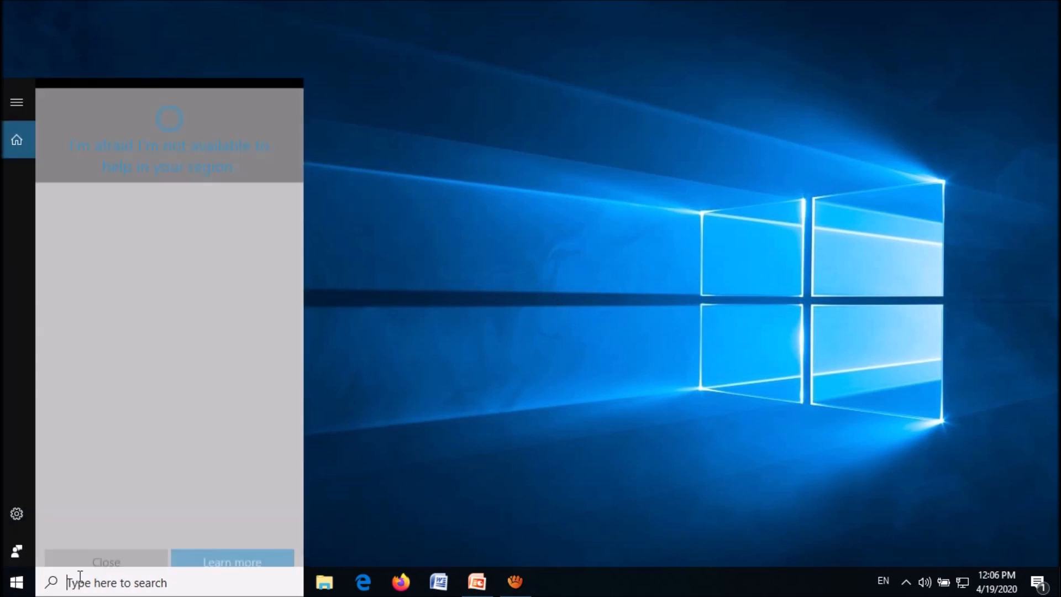
text(Control P)
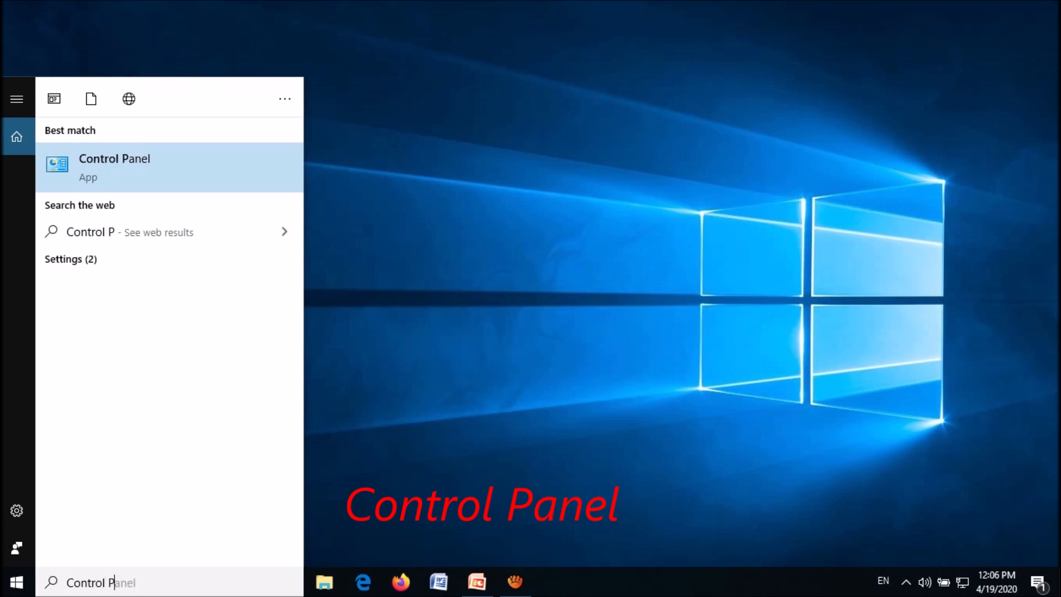
text(anel)
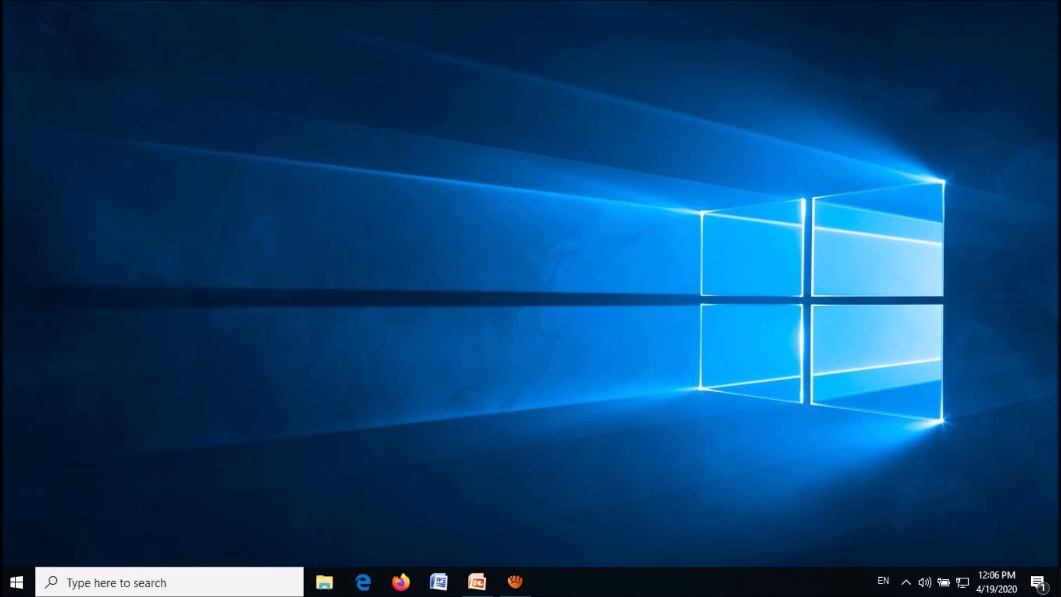
click(554, 582)
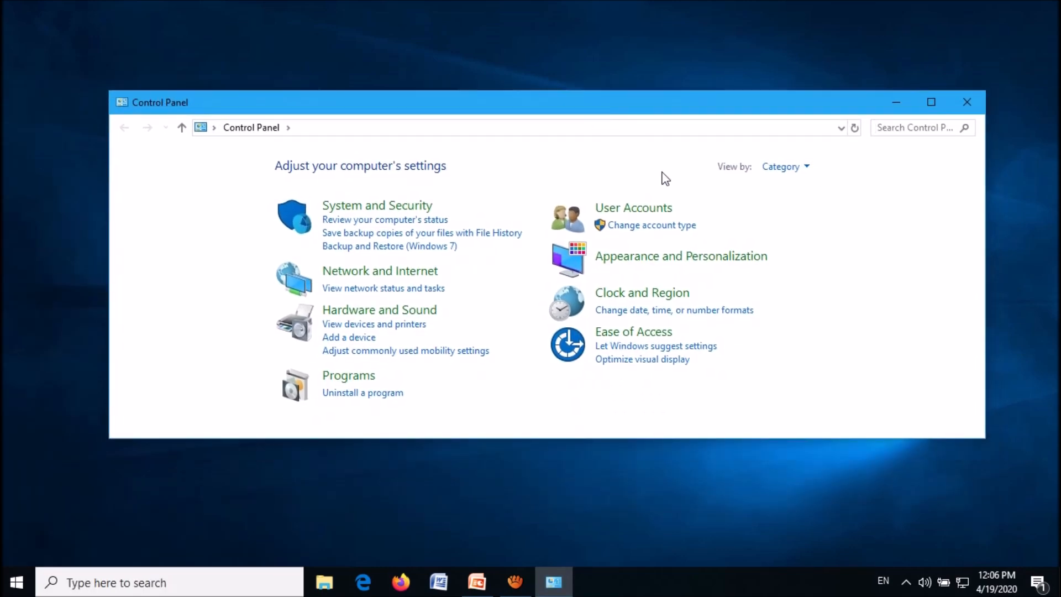
View Control Panel items as Large icons and maximize the window.
click(785, 166)
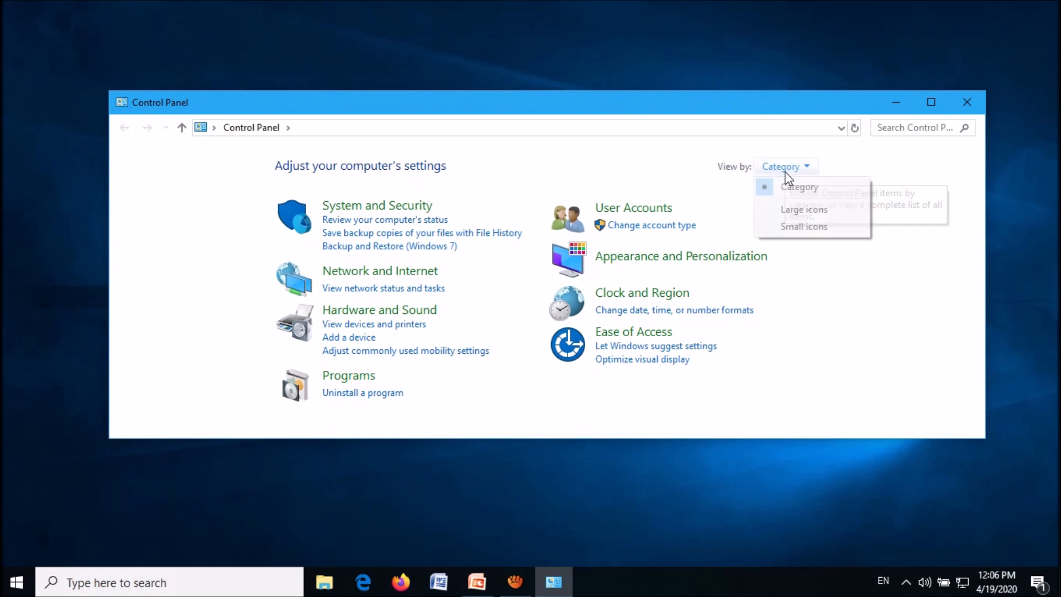
mouse_move(804, 209)
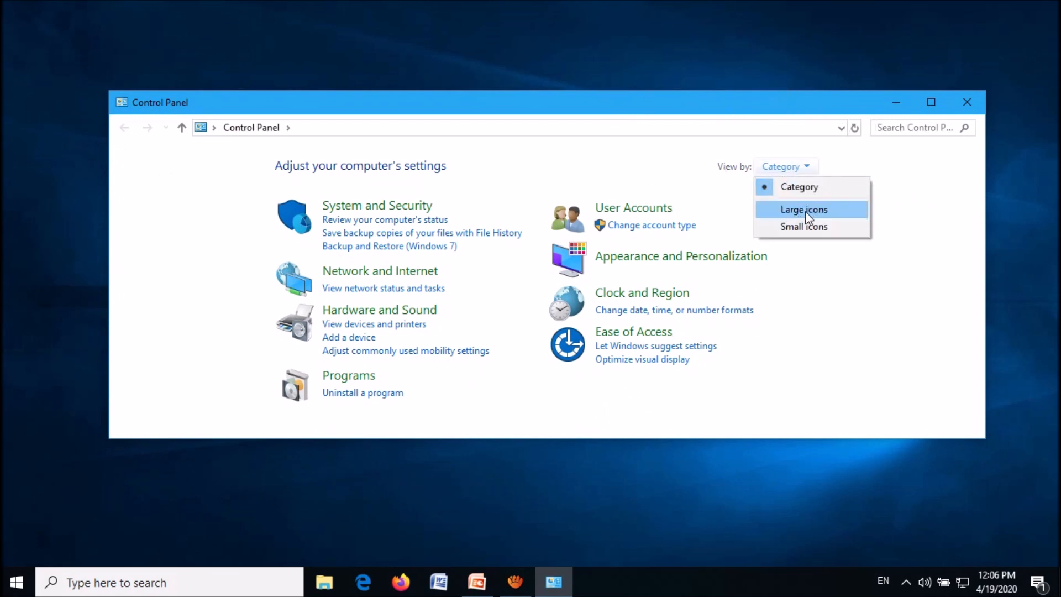
click(802, 209)
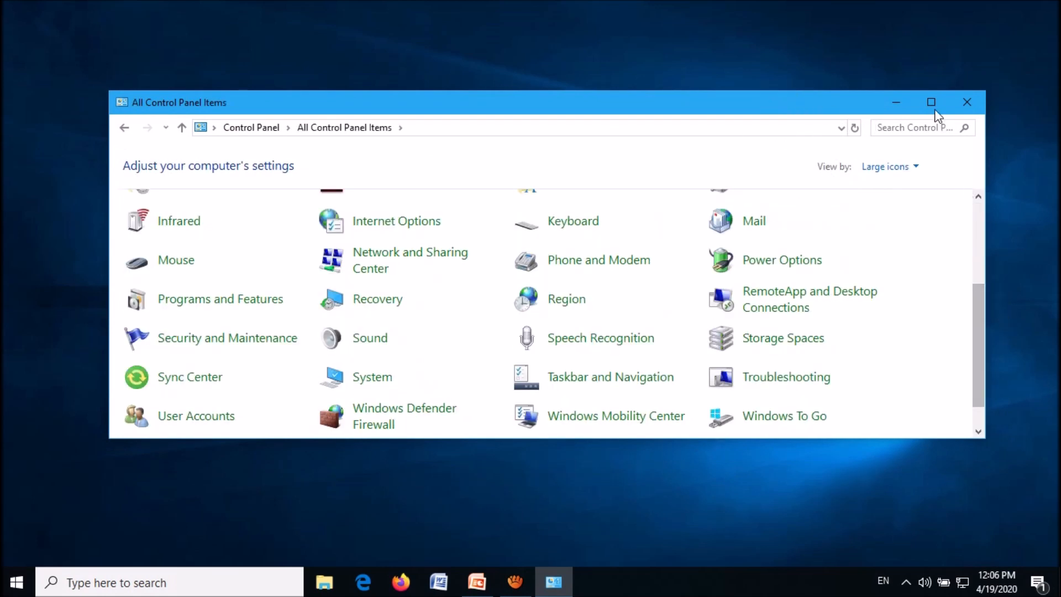
click(930, 103)
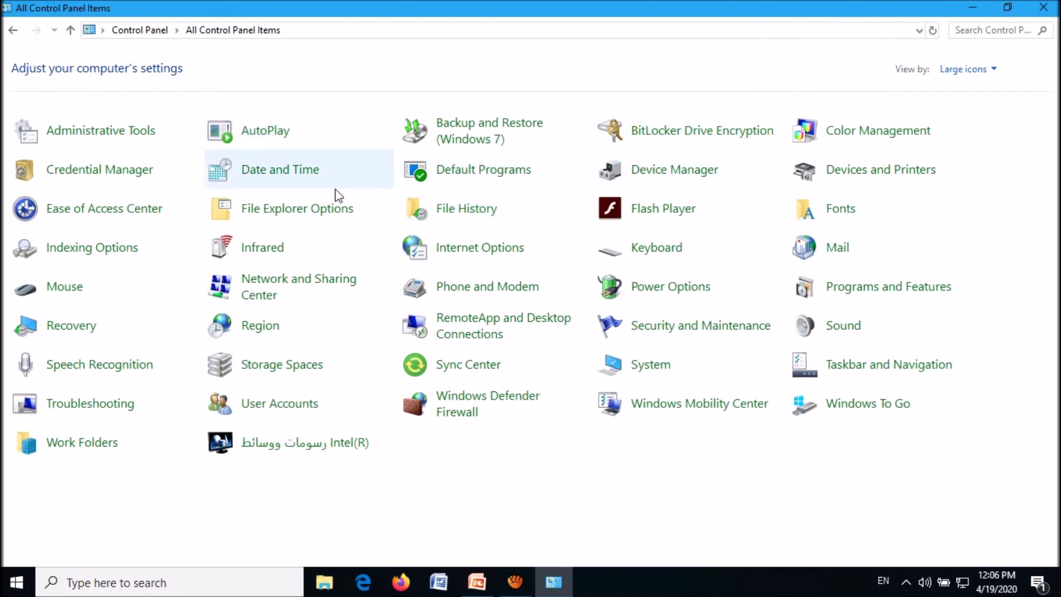
mouse_move(260, 325)
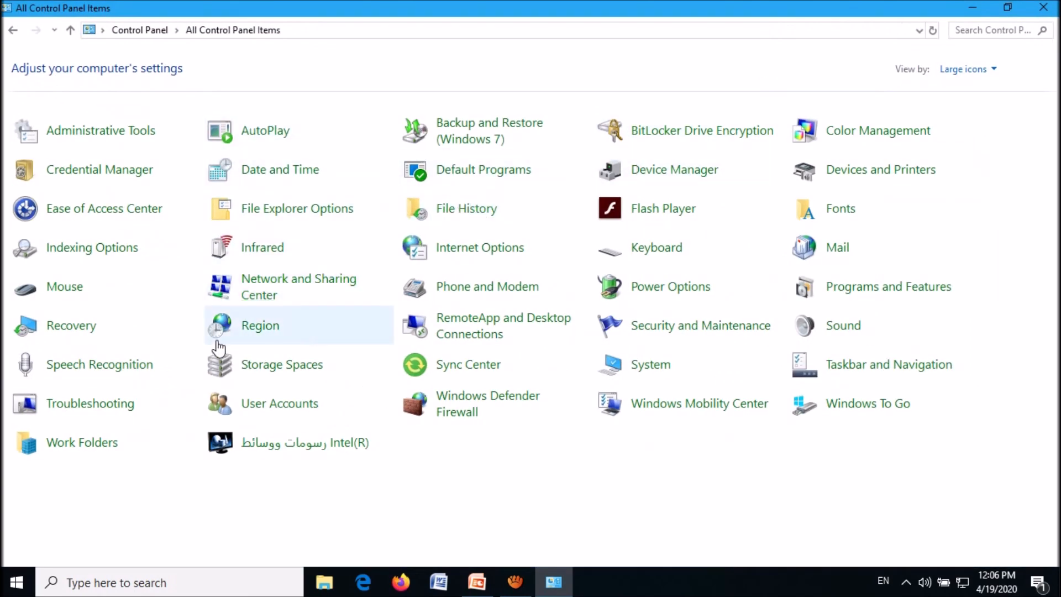
mouse_move(259, 326)
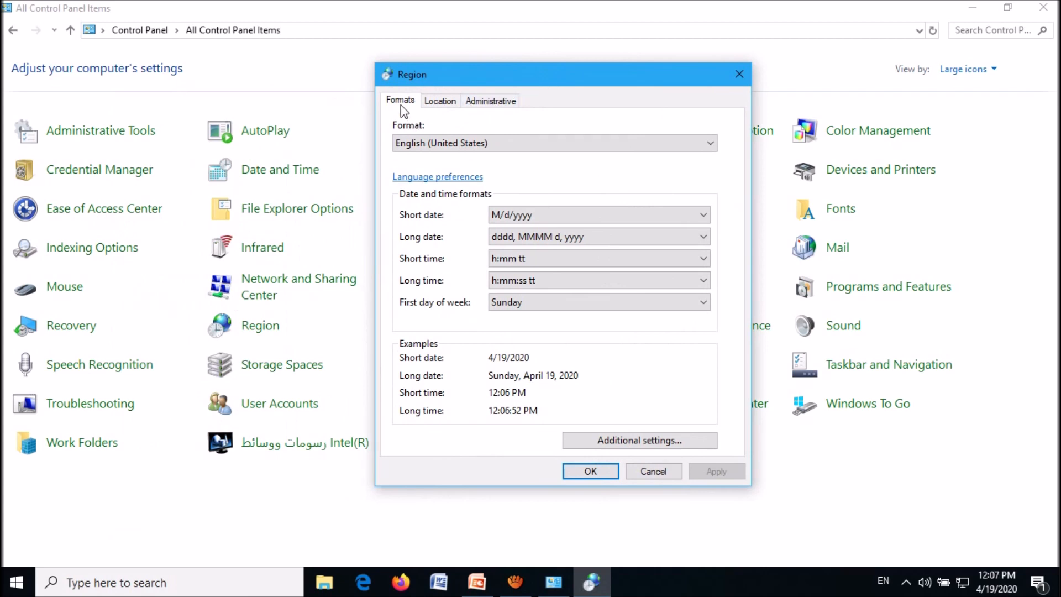
mouse_move(638, 440)
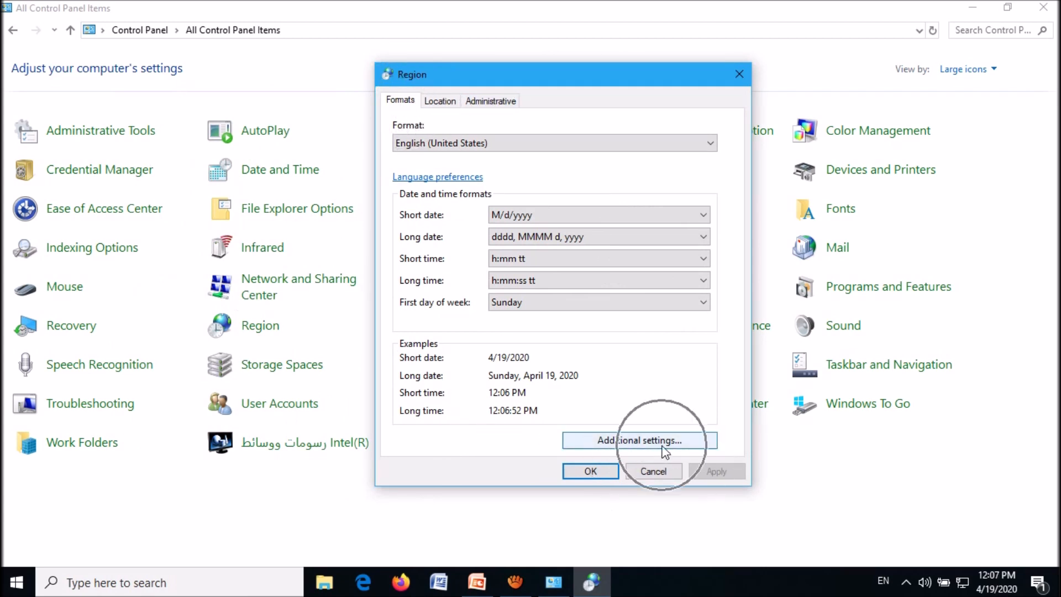
Open Region's Additional settings to show the Customize Format number options.
click(638, 440)
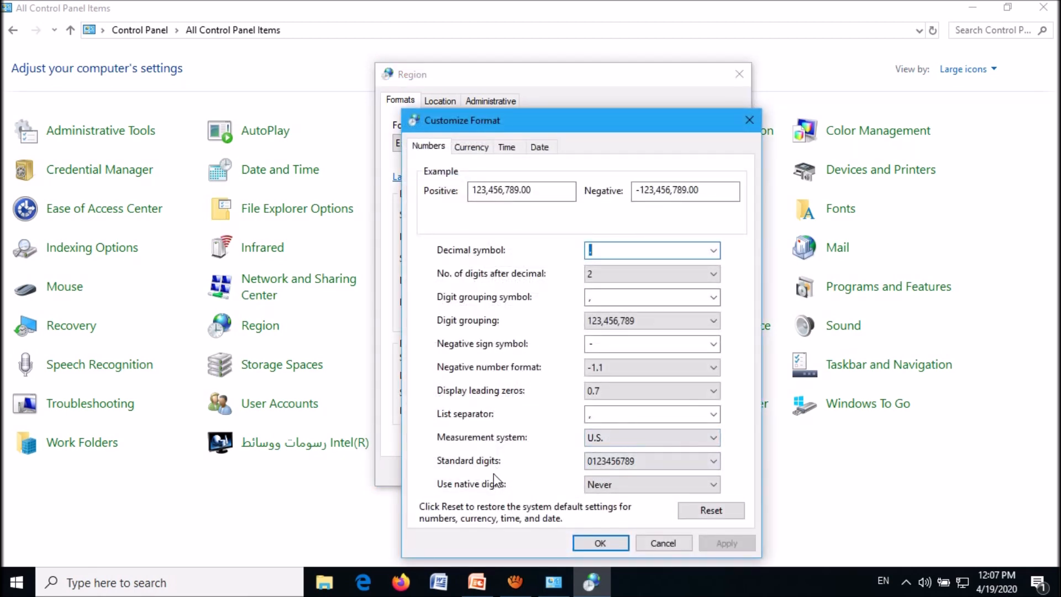
mouse_move(632, 501)
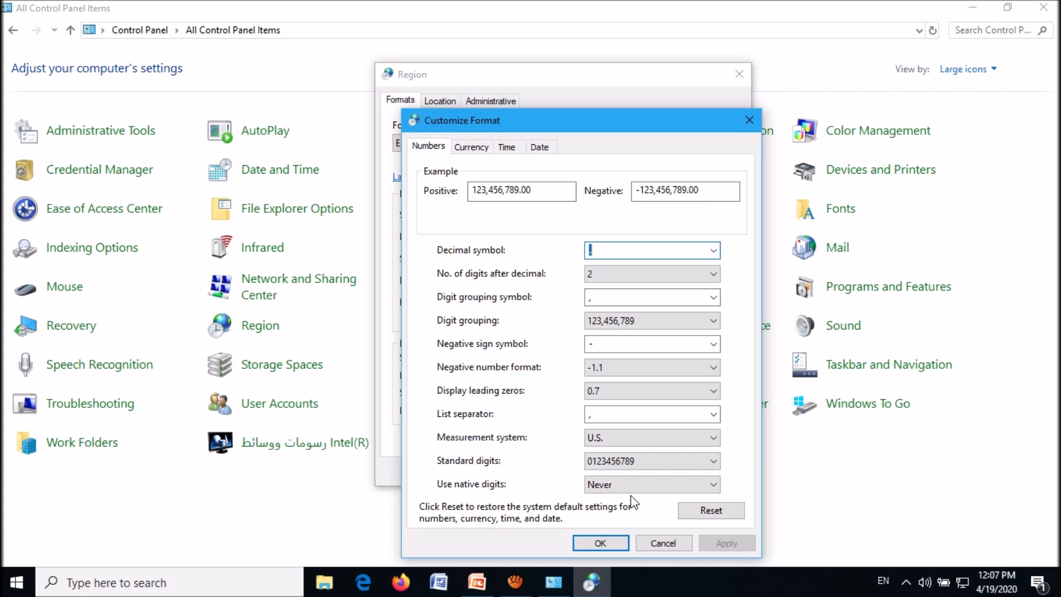
Set 'Use native digits' to Context, then apply and close the Region settings.
click(711, 484)
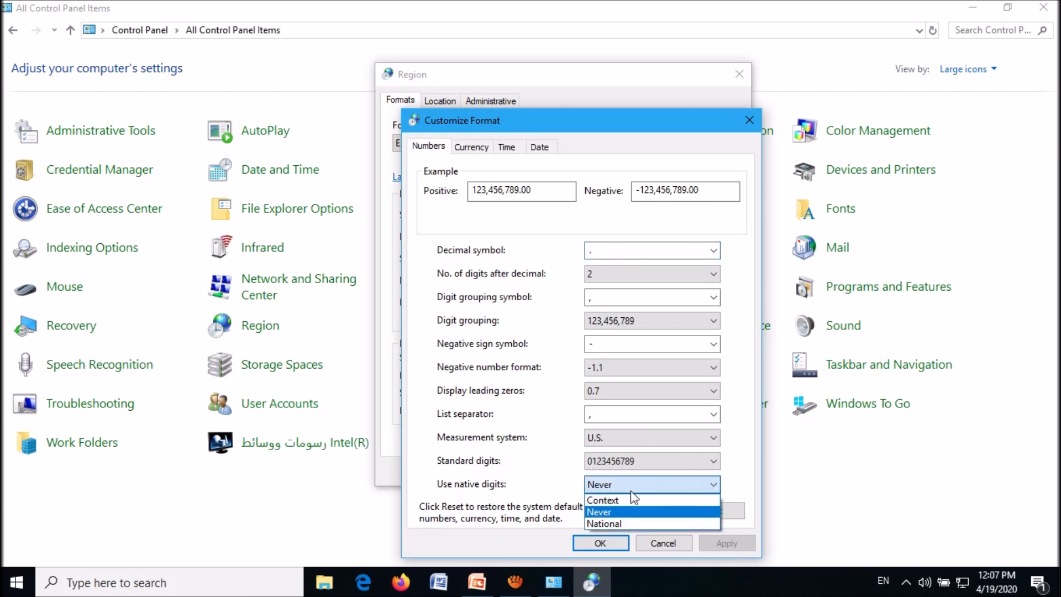
click(601, 499)
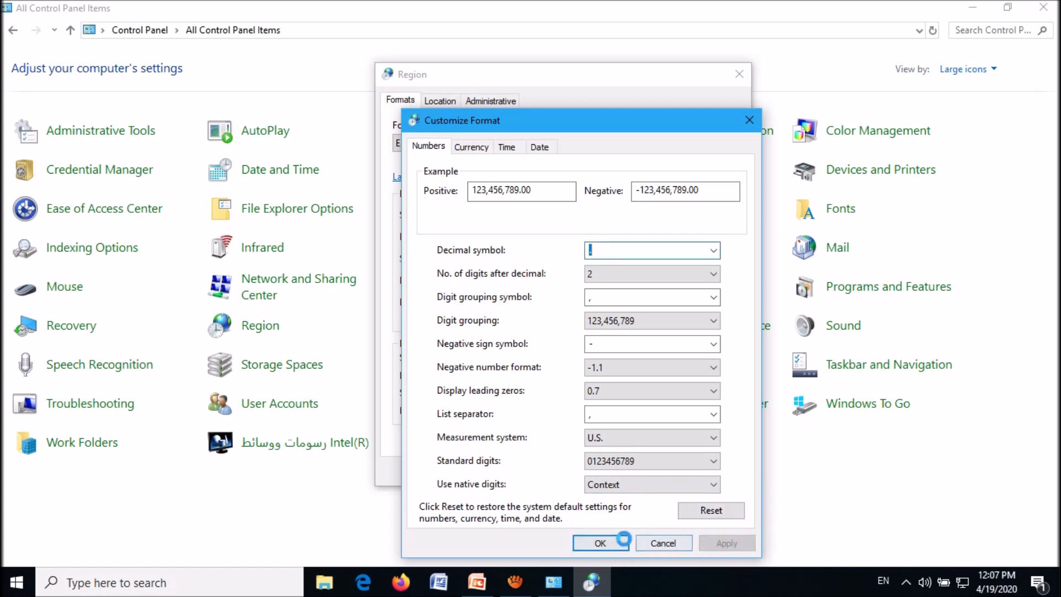
click(600, 542)
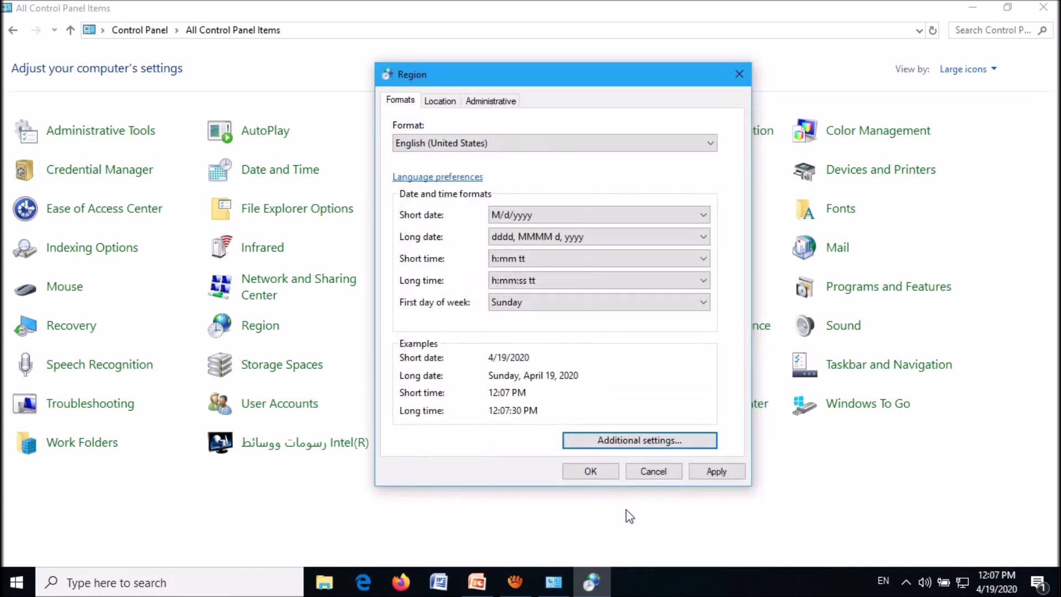
click(716, 471)
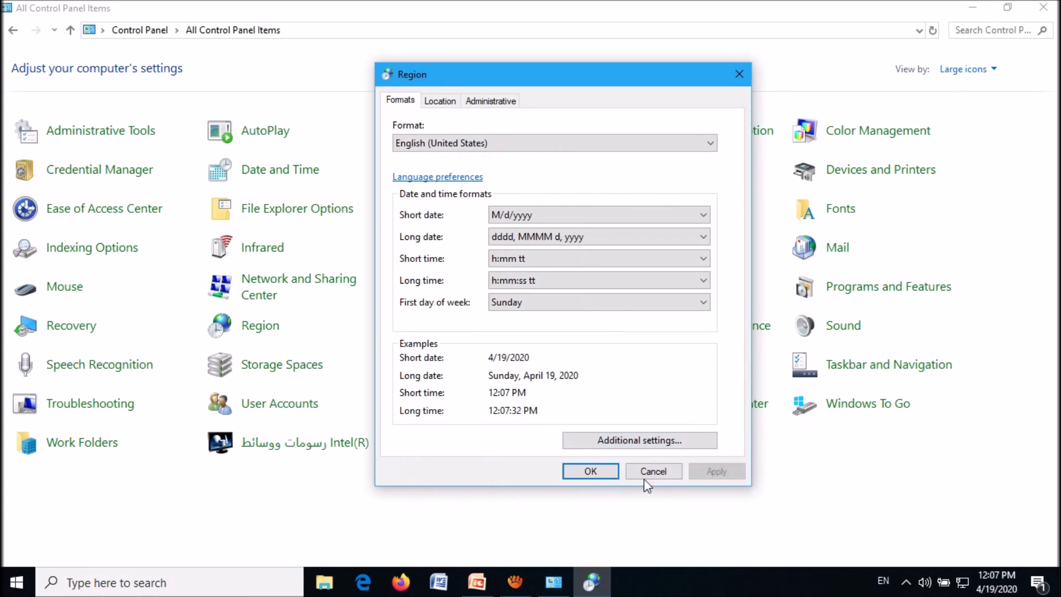
click(652, 471)
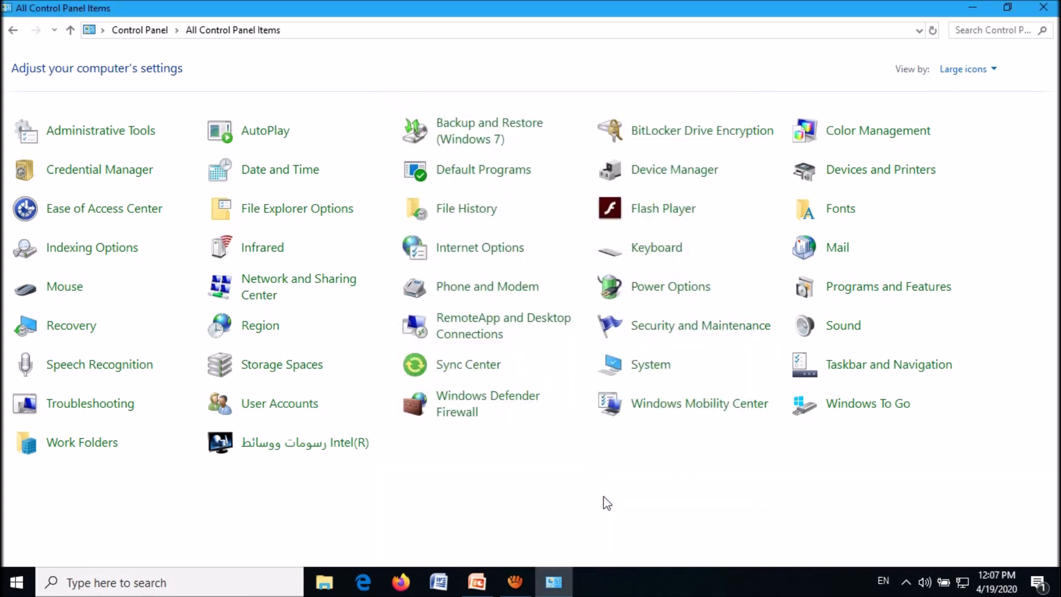
Close Control Panel, search 'power', and launch Microsoft Office PowerPoint 2007.
click(1044, 7)
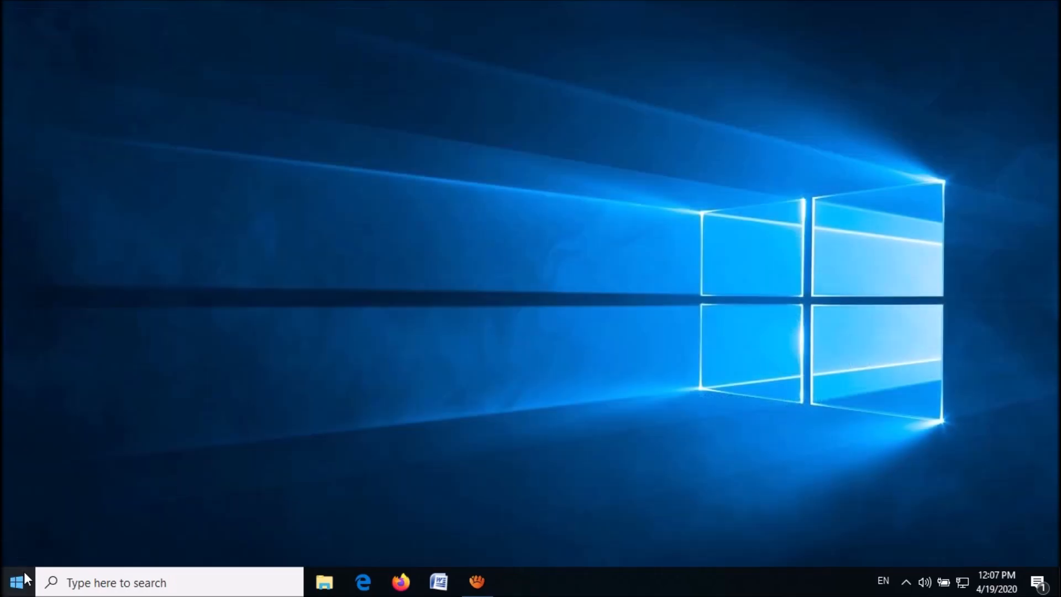
text(power)
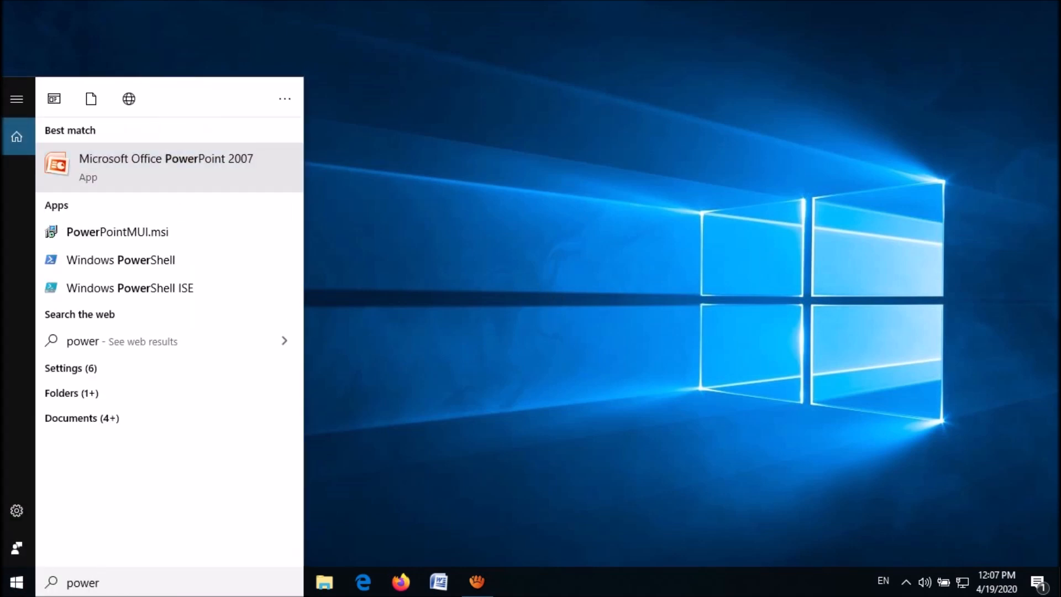
click(166, 167)
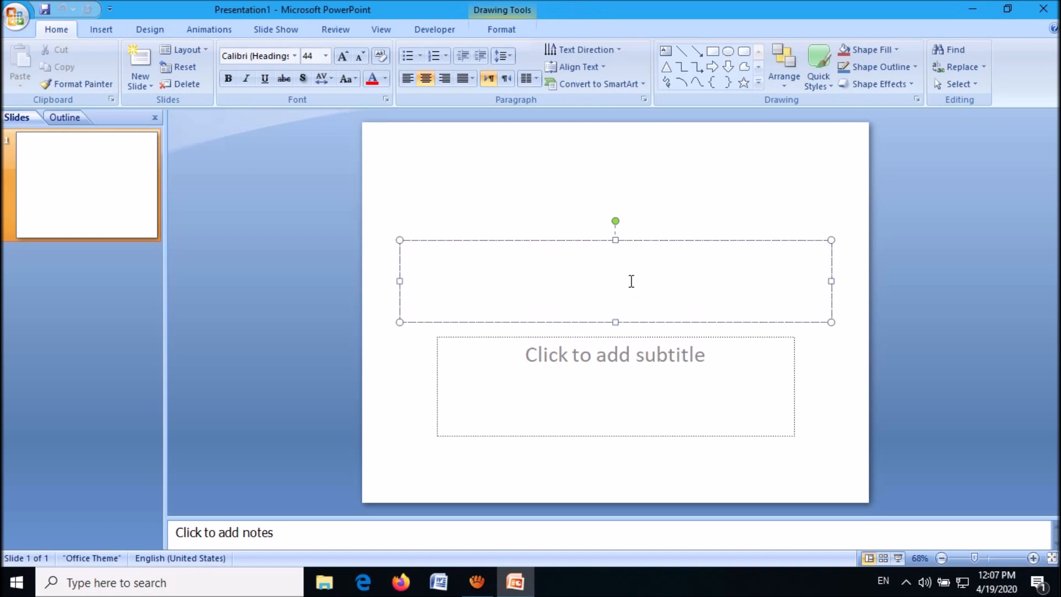
Type 'Powerpoint 2007' and the Arabic line 'باوربوينت ٢٠٠٧' in the title.
text(Powerpoint 2007)
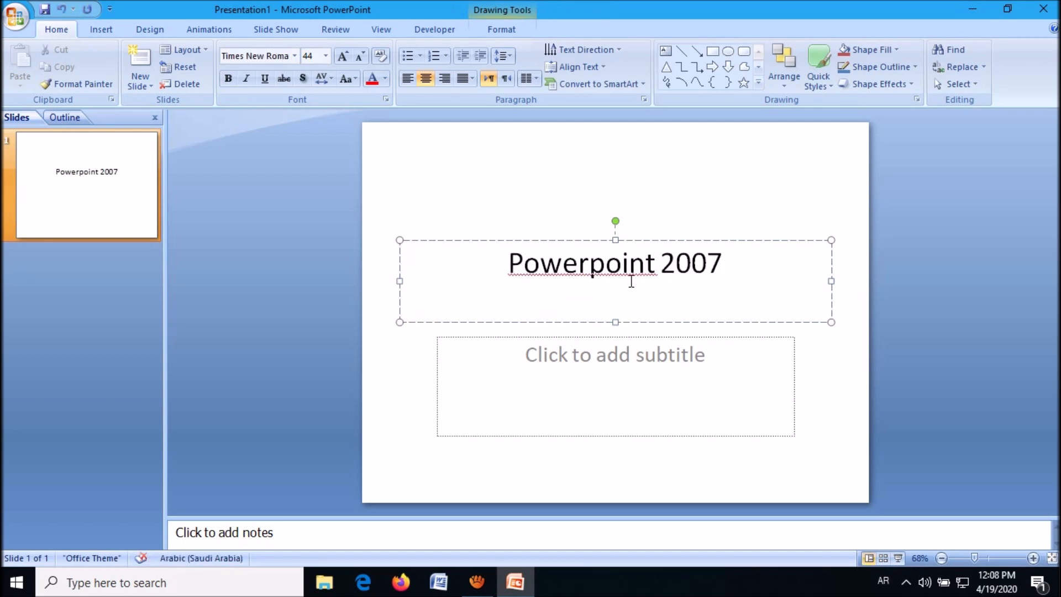
text(باوربوينت ٢٠٠)
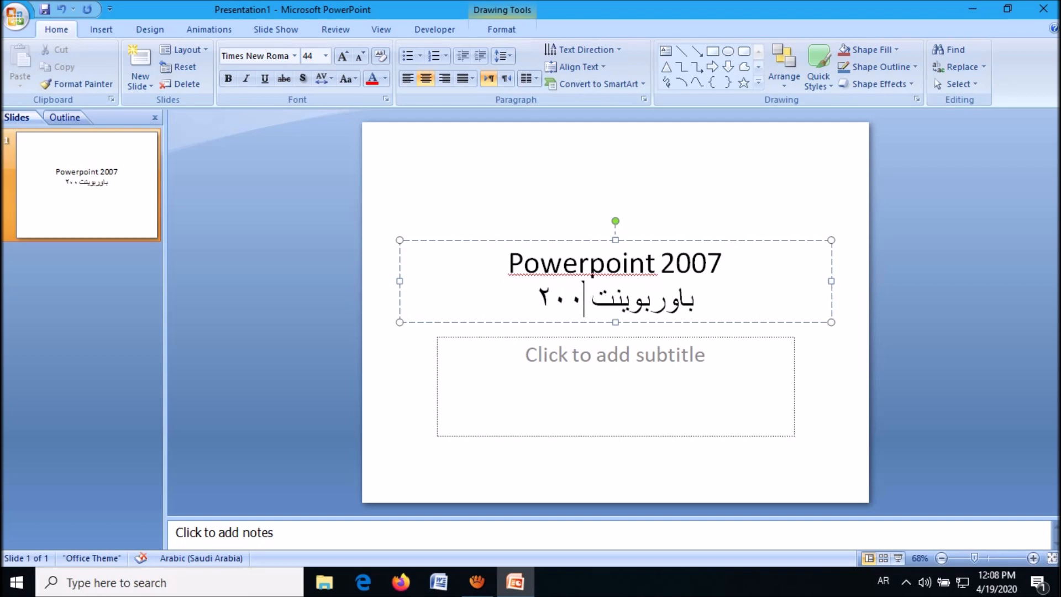
text(٧)
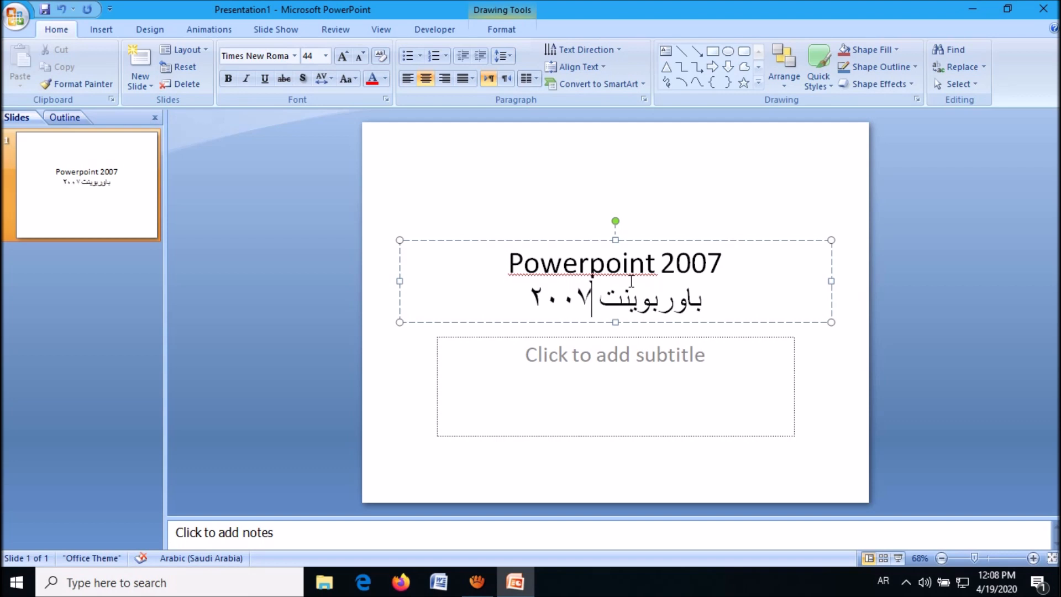